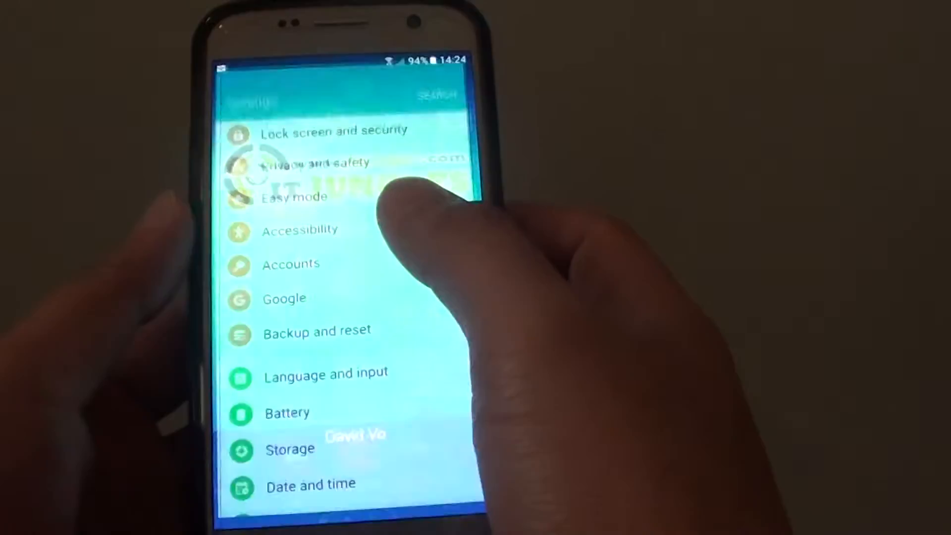
- Turn on Auto restart under Backup and reset with a 03:00 time and Every Monday as the restart day
scroll("down", 3)
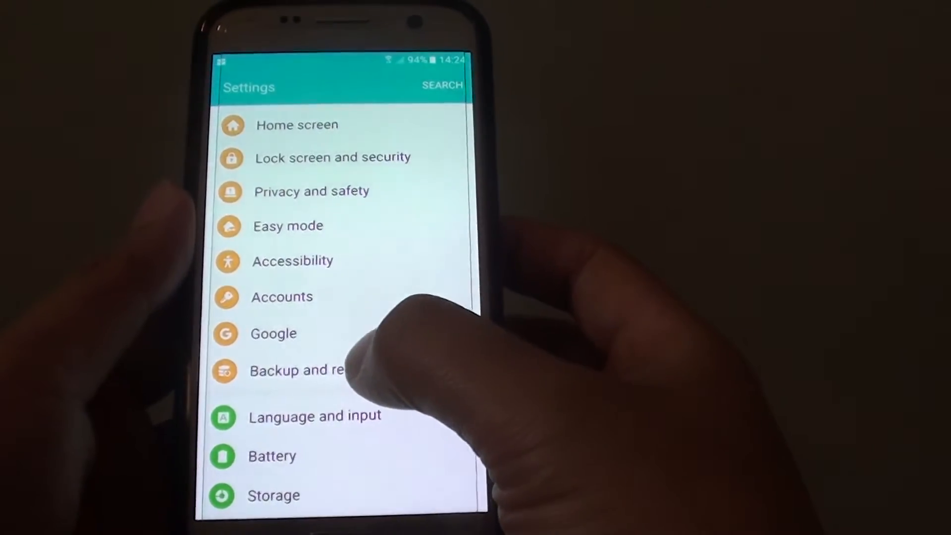
left_click(296, 369)
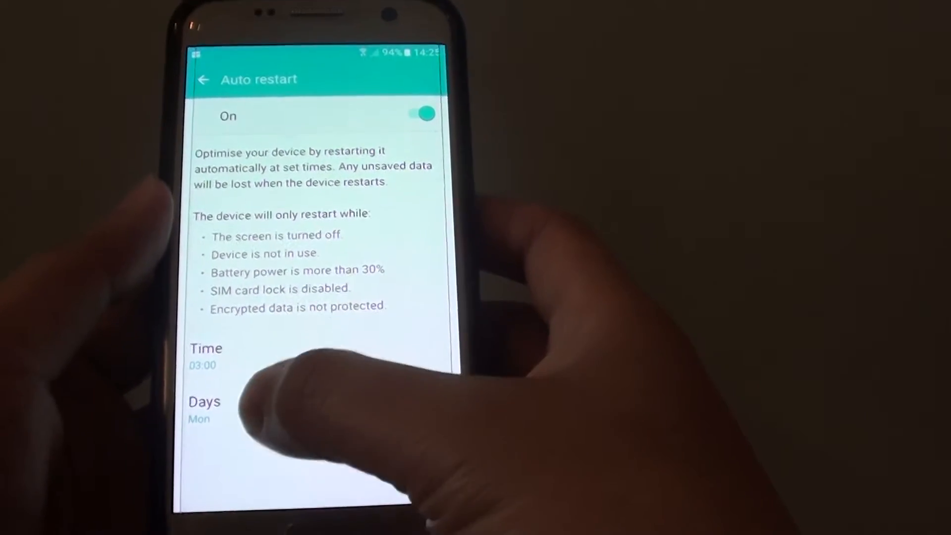
left_click(205, 357)
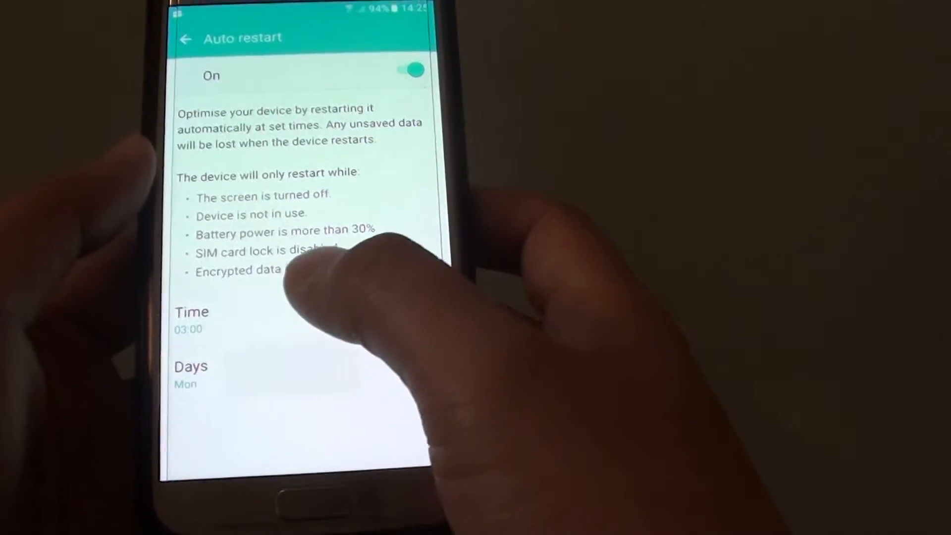
left_click(191, 366)
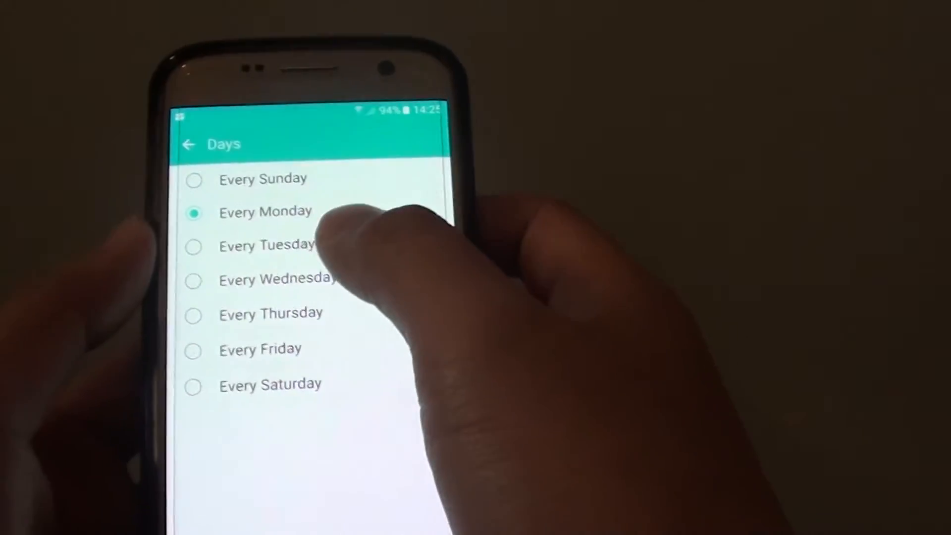